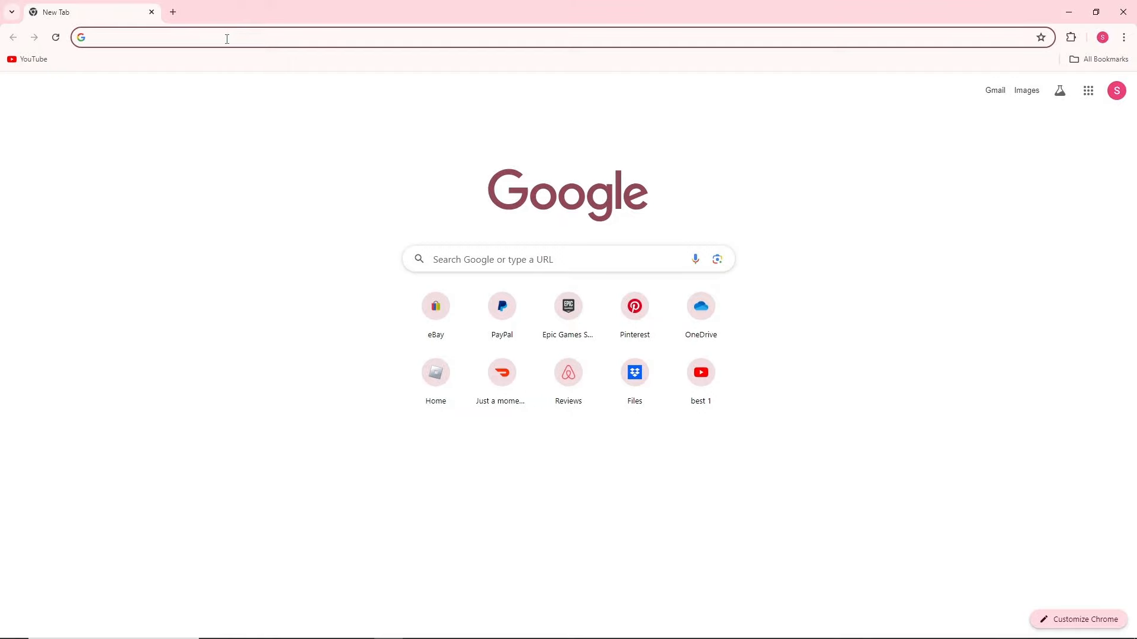
Step: Search Google for 'stremio' from the Chrome address bar
click(226, 38)
text(google.com)
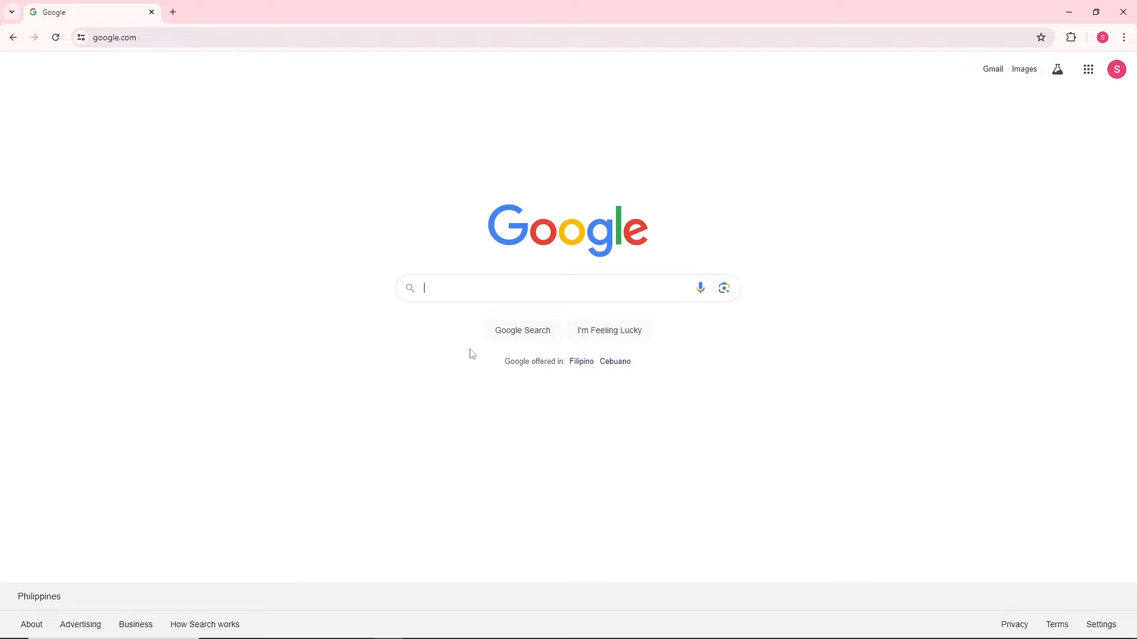
text(streamio)
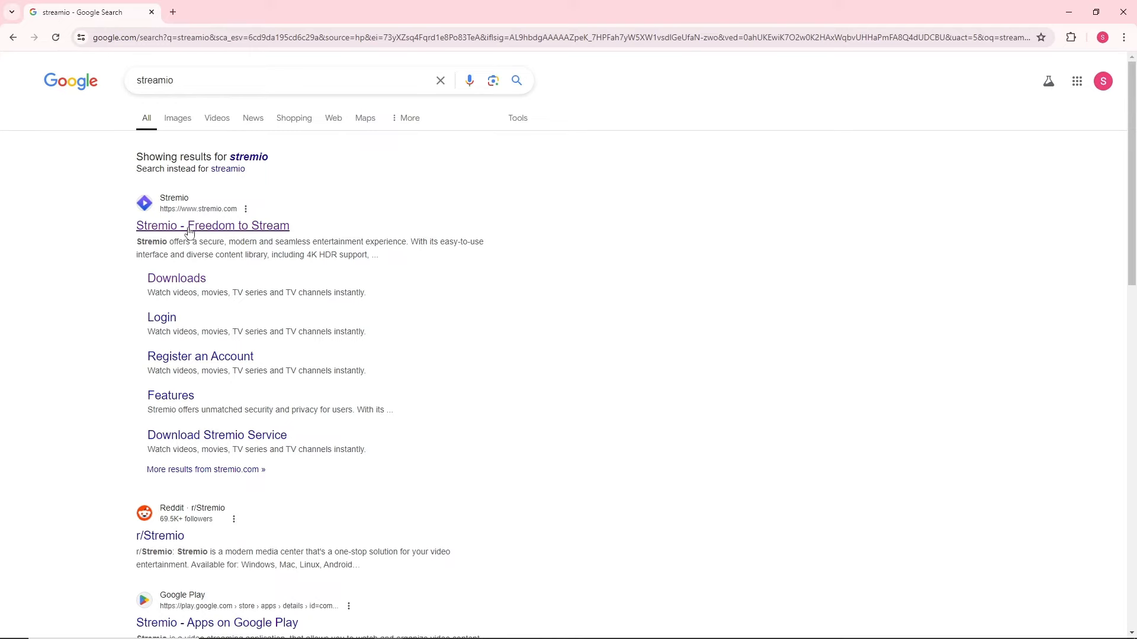
Step: Open the 'Stremio - Freedom to Stream' result to reach stremio.com
click(212, 225)
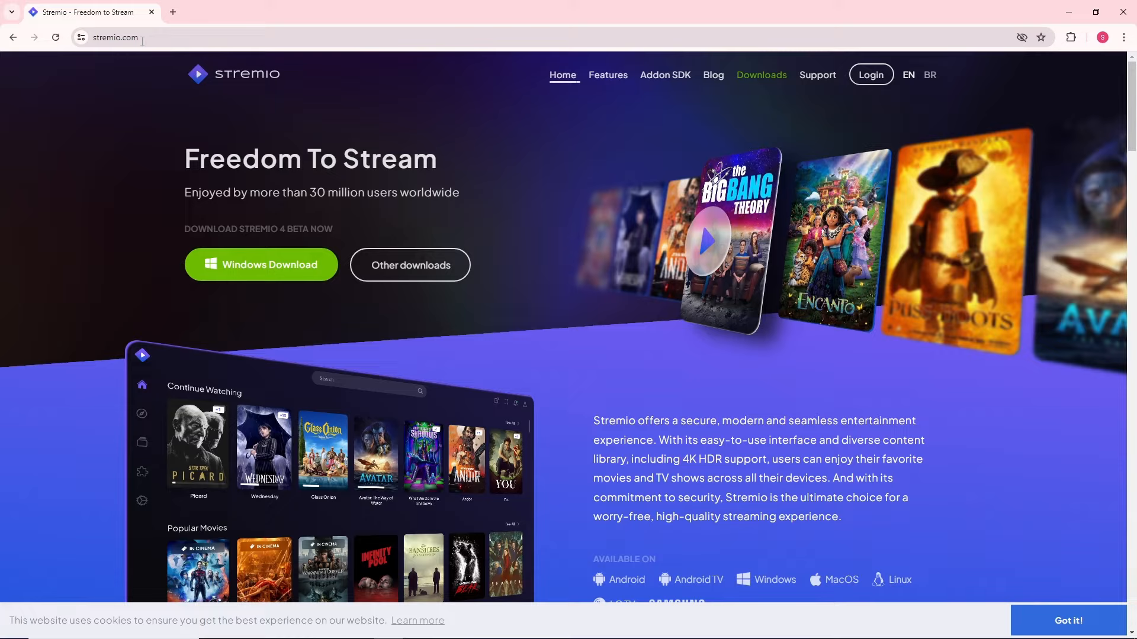
mouse_move(281, 266)
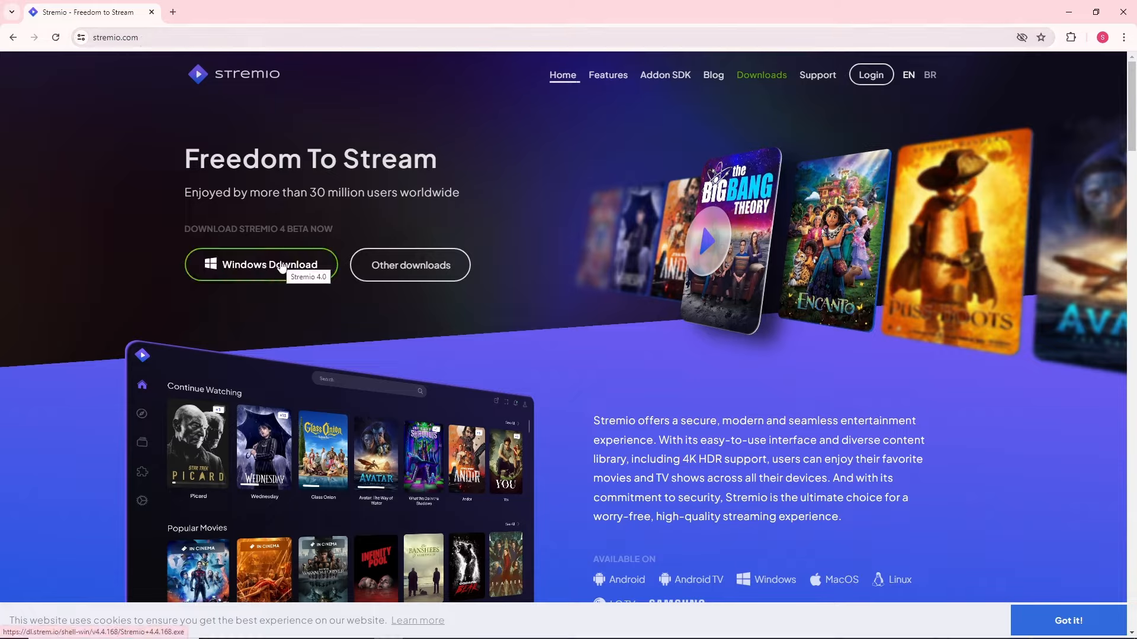
mouse_move(272, 279)
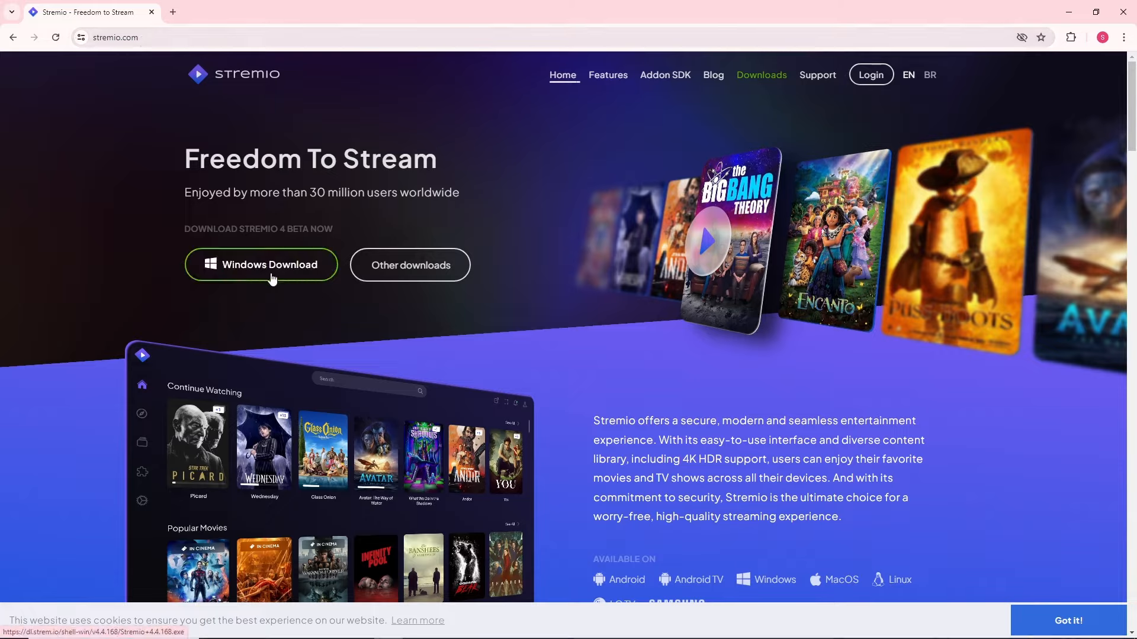
mouse_move(289, 269)
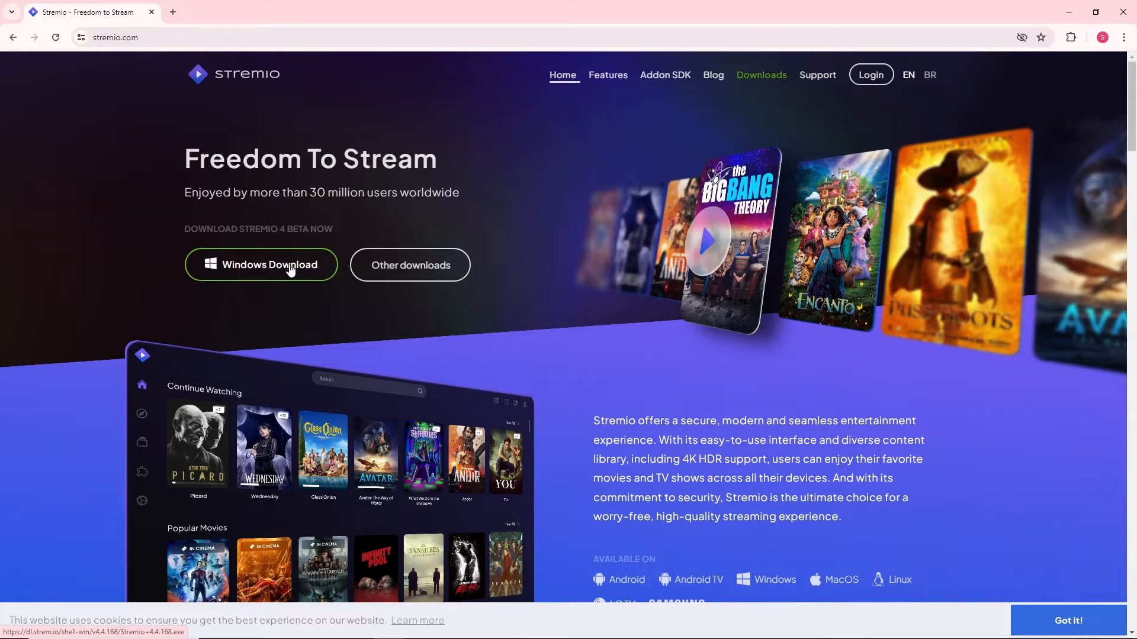
mouse_move(767, 78)
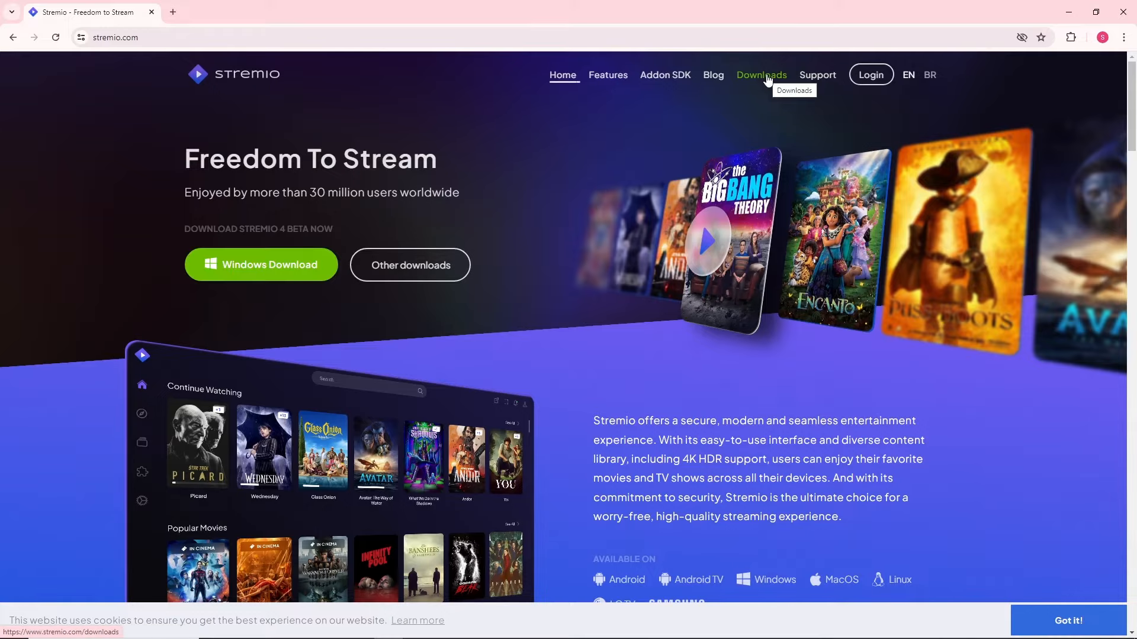
Step: Download the Stremio 4.4 Windows installer (113 MB) from the Downloads page
click(762, 74)
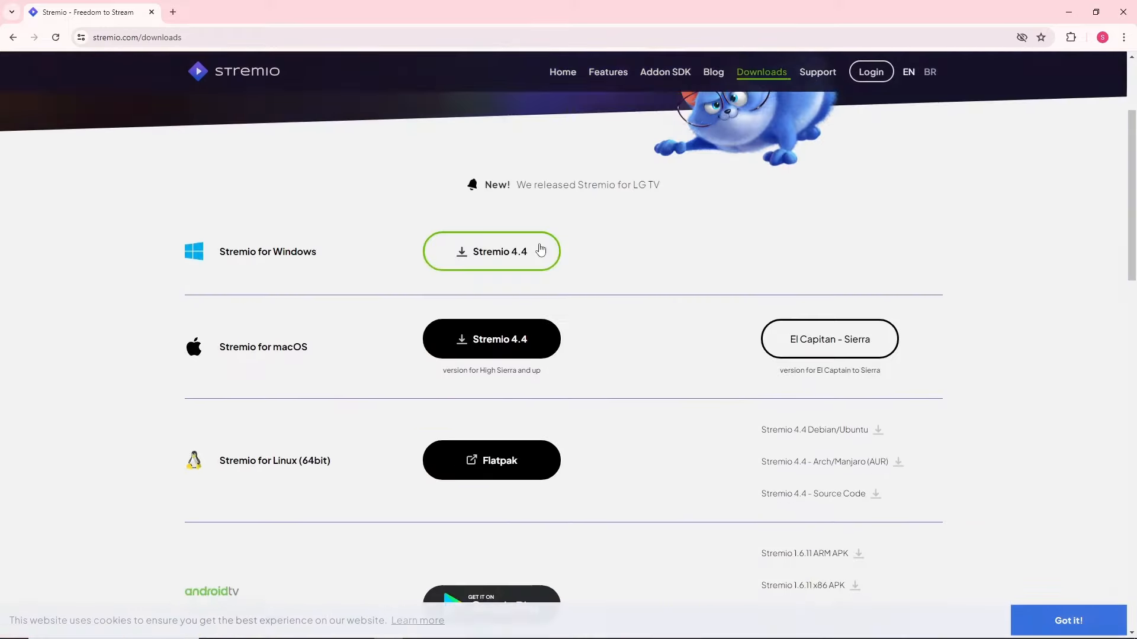
scroll(down, 3)
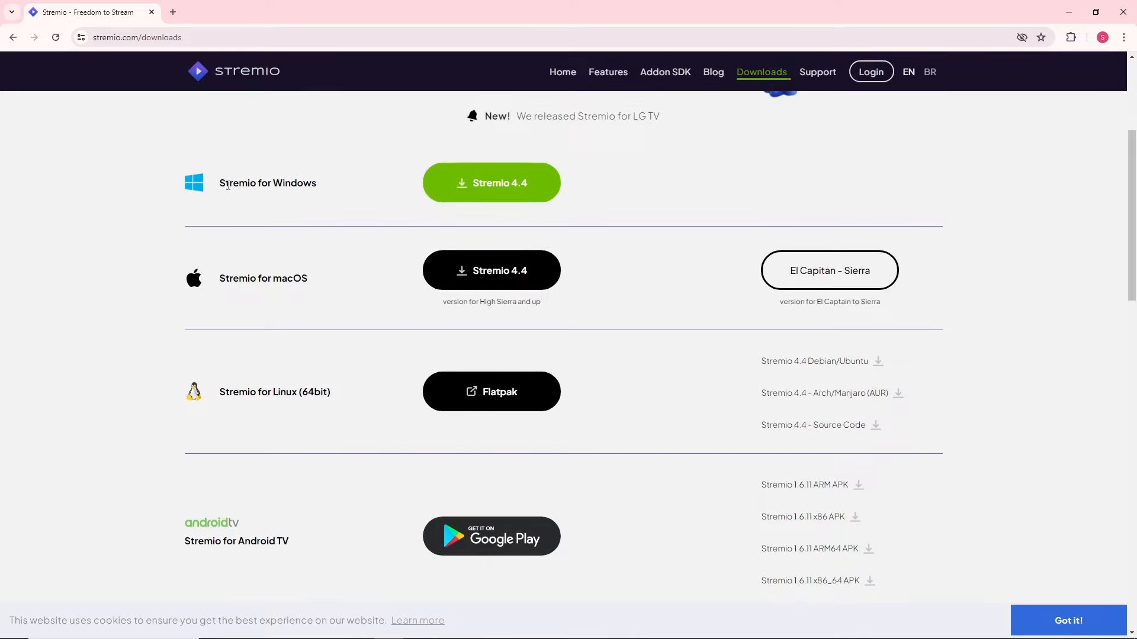
mouse_move(249, 537)
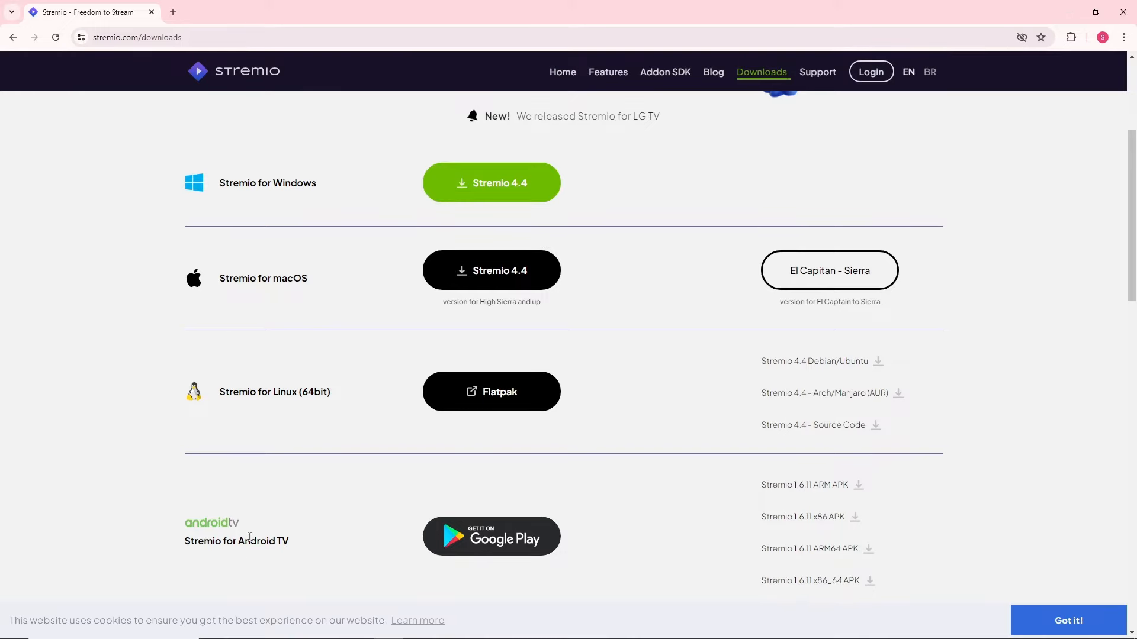
mouse_move(498, 188)
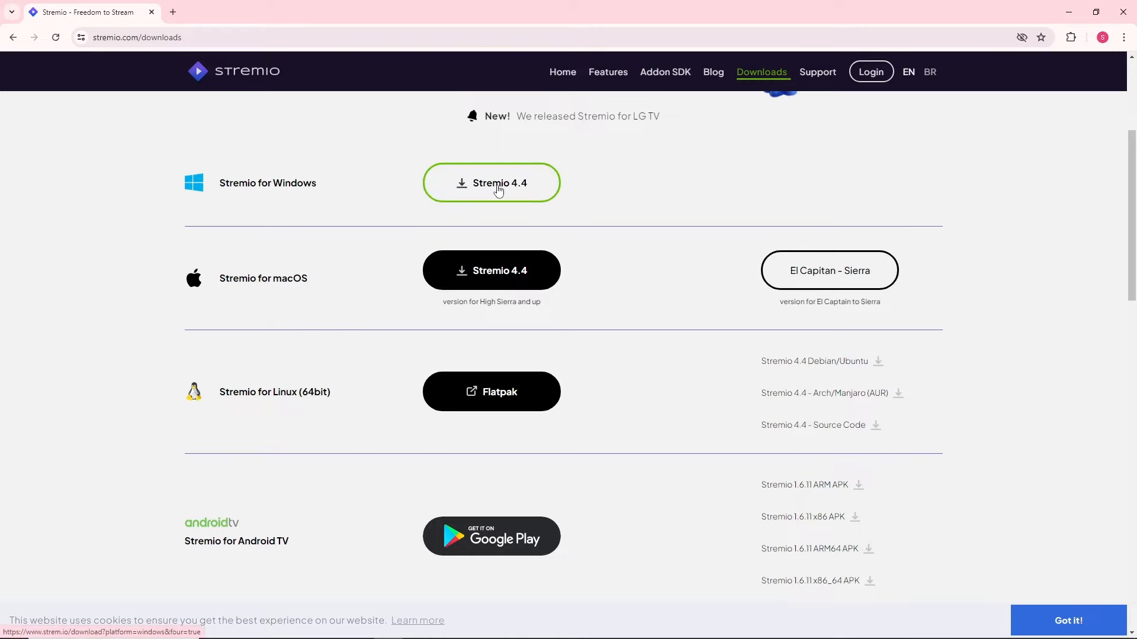
click(497, 184)
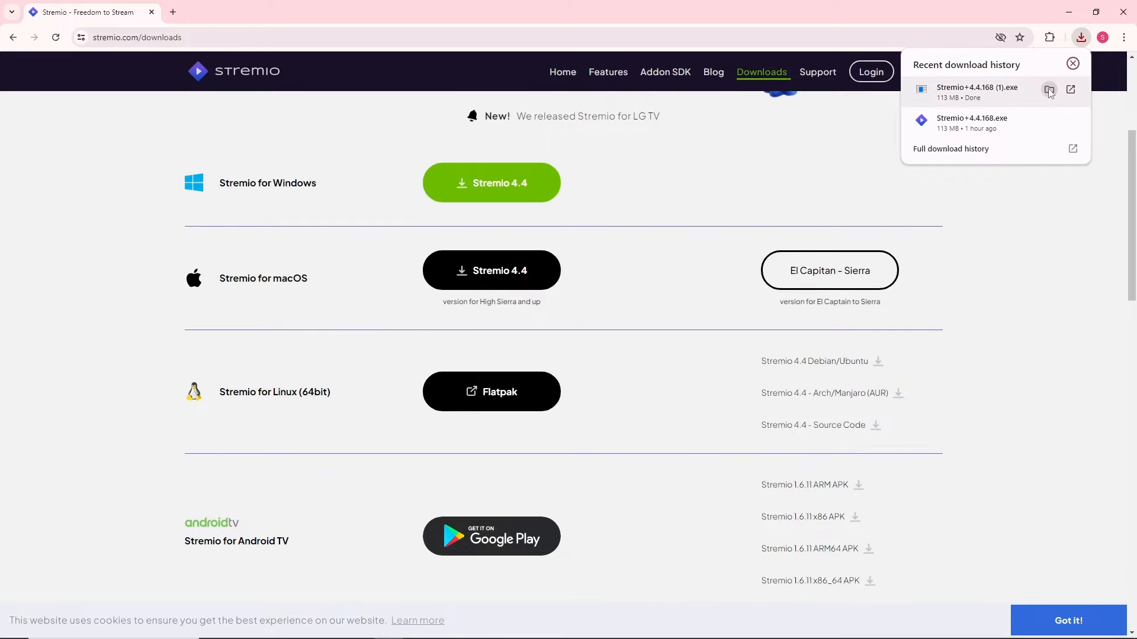
Step: Run the Stremio installer, leave .torrent files unassociated, and launch the app
click(1049, 90)
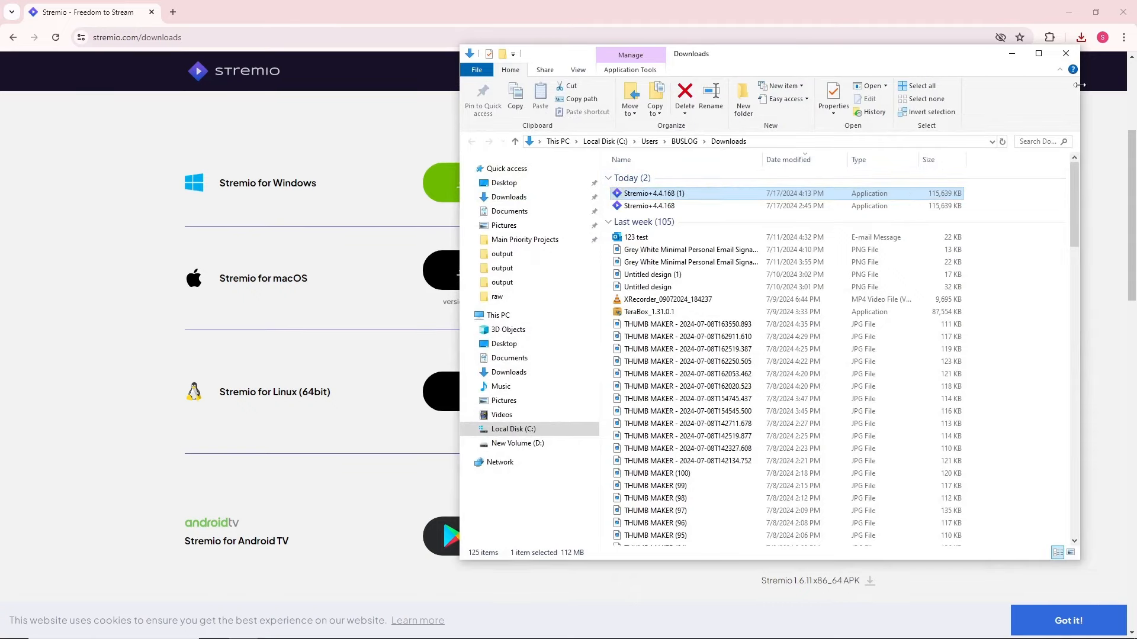
double_click(653, 193)
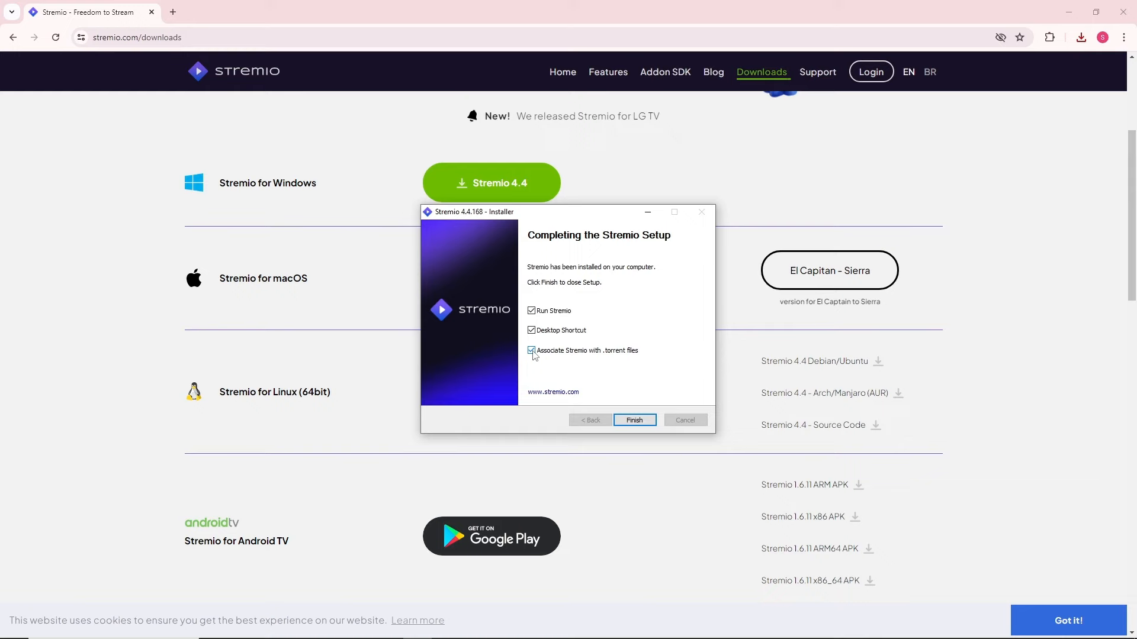
click(531, 350)
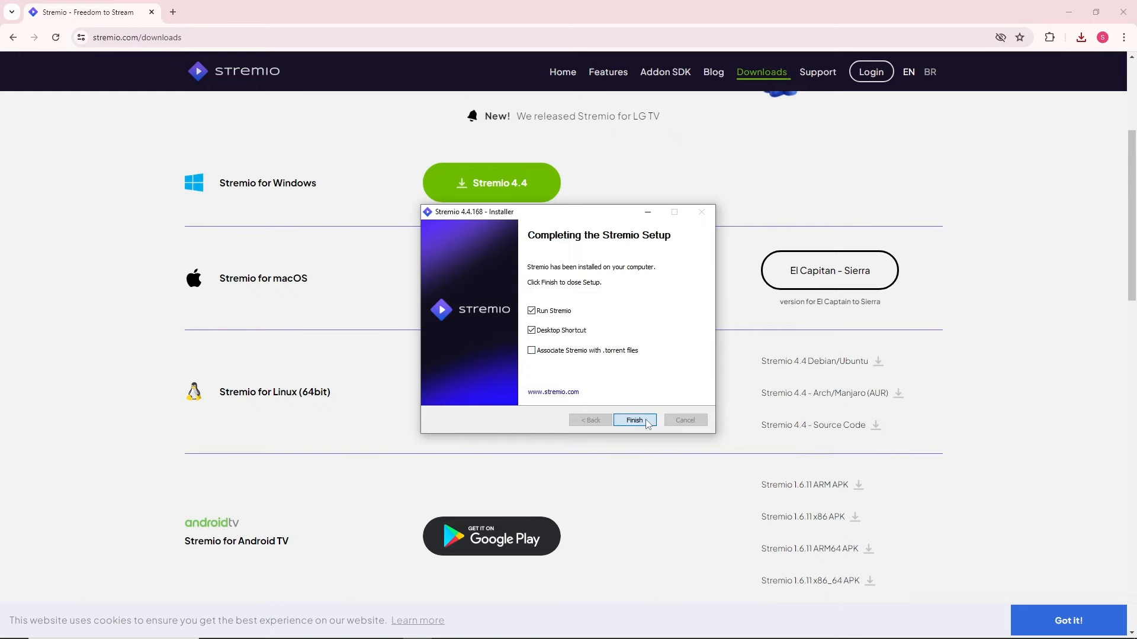
click(634, 420)
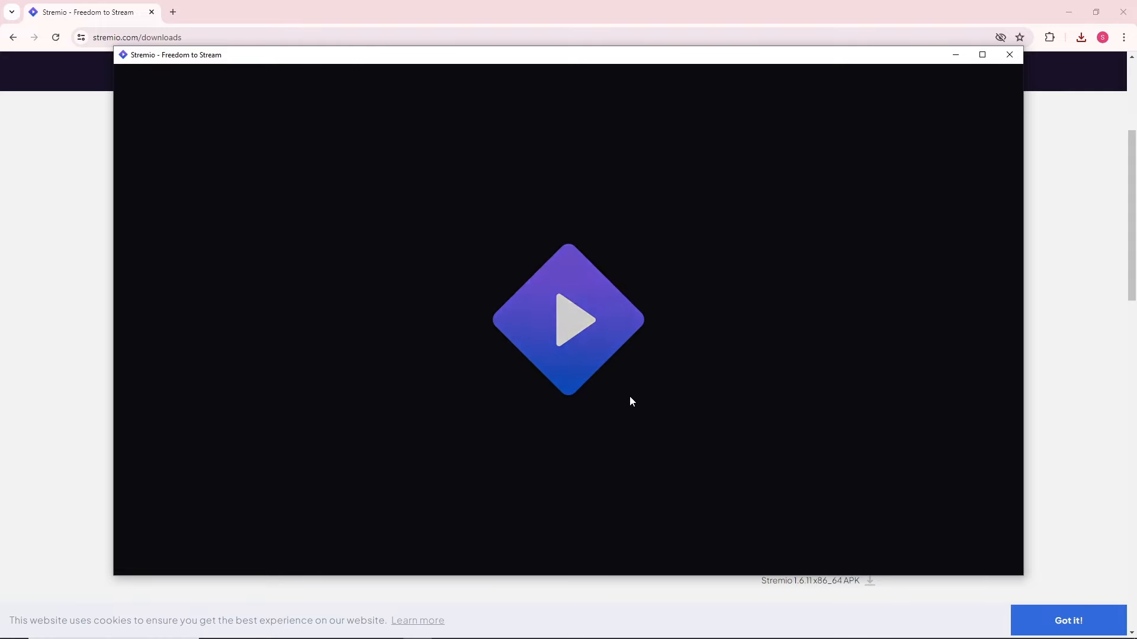
Step: Let the Stremio splash screen load until the sign-up/login screen appears
click(568, 320)
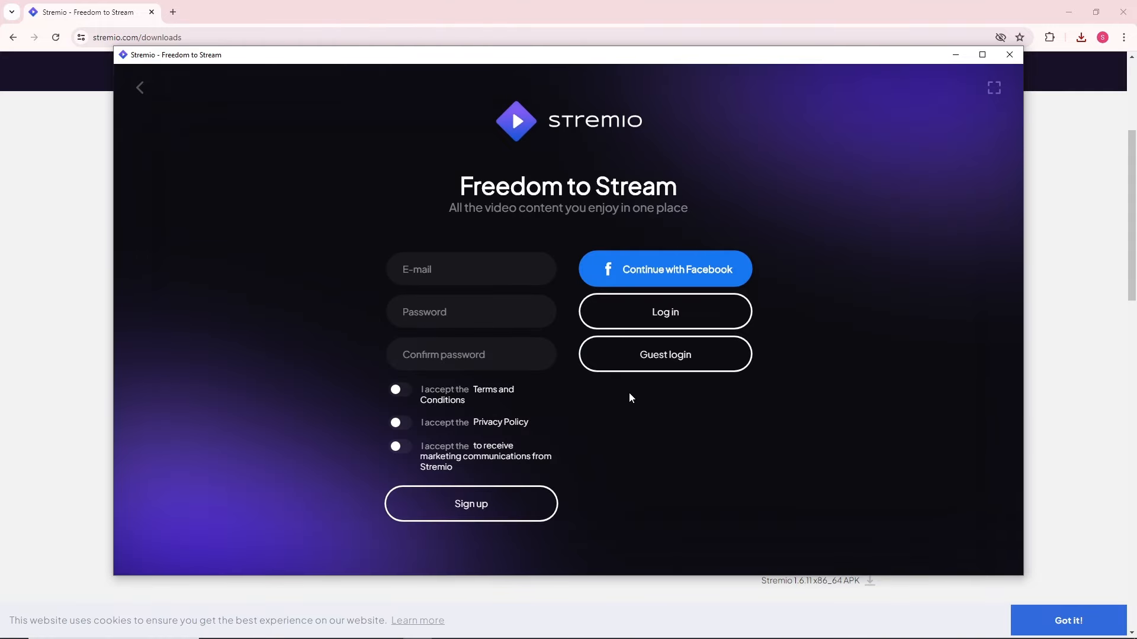
mouse_move(460, 576)
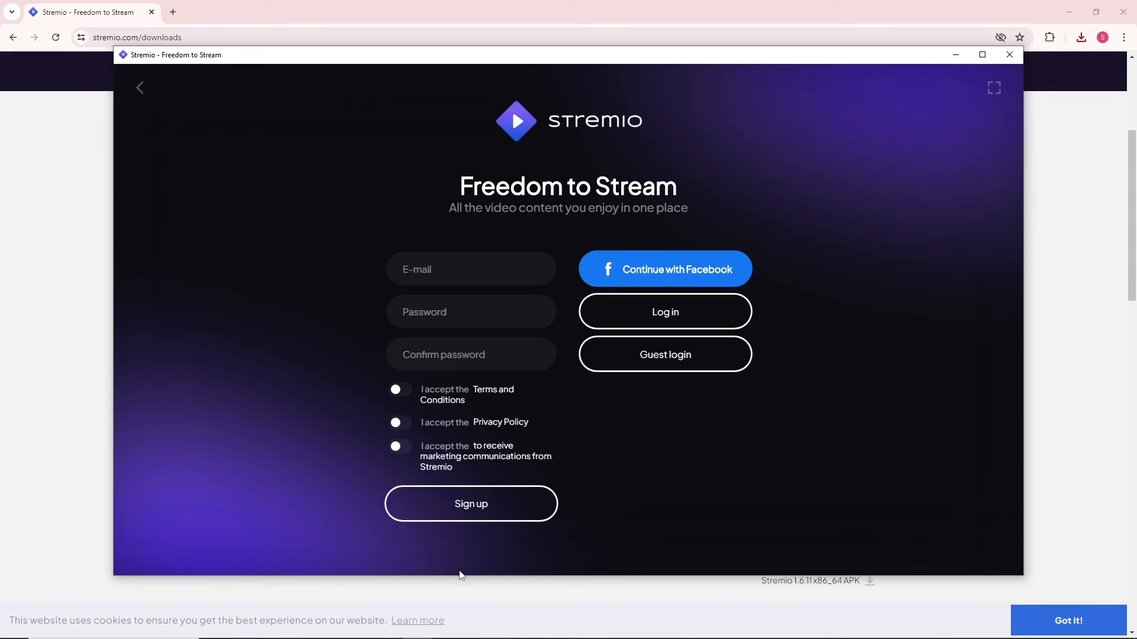